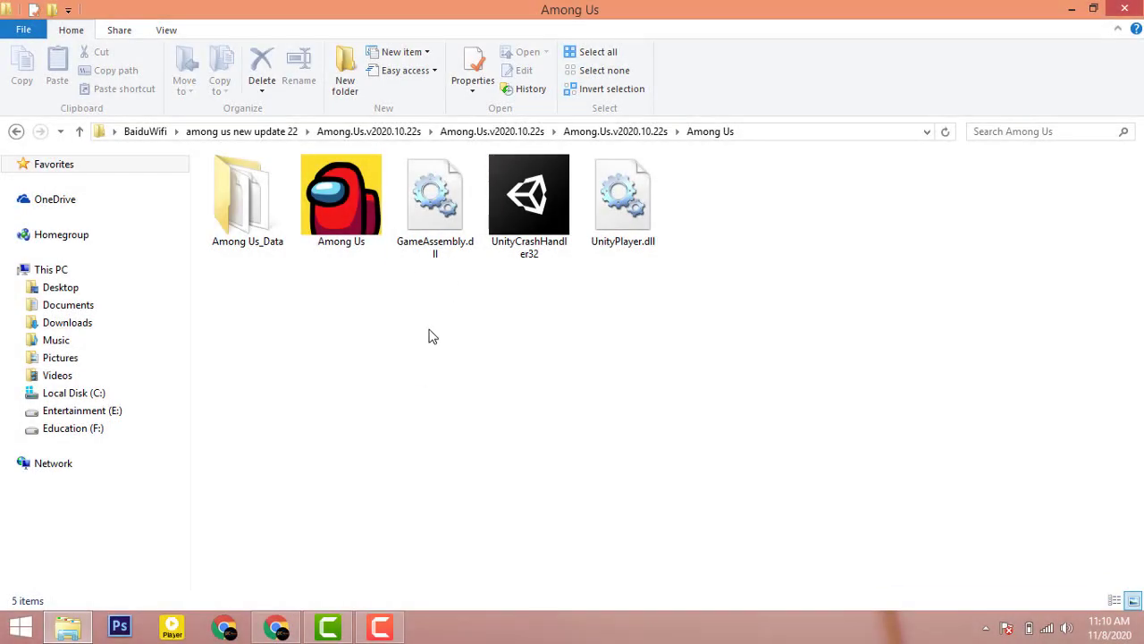
Step: Launch Among Us from its game folder, producing the 'Steam is not installed' error
click(340, 193)
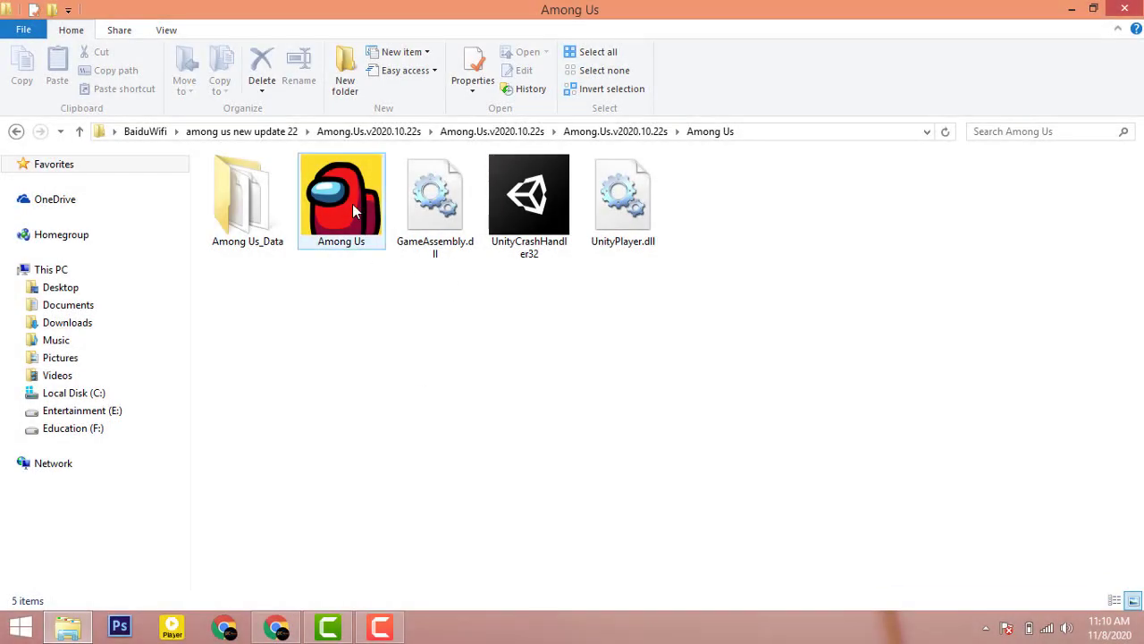
click(339, 195)
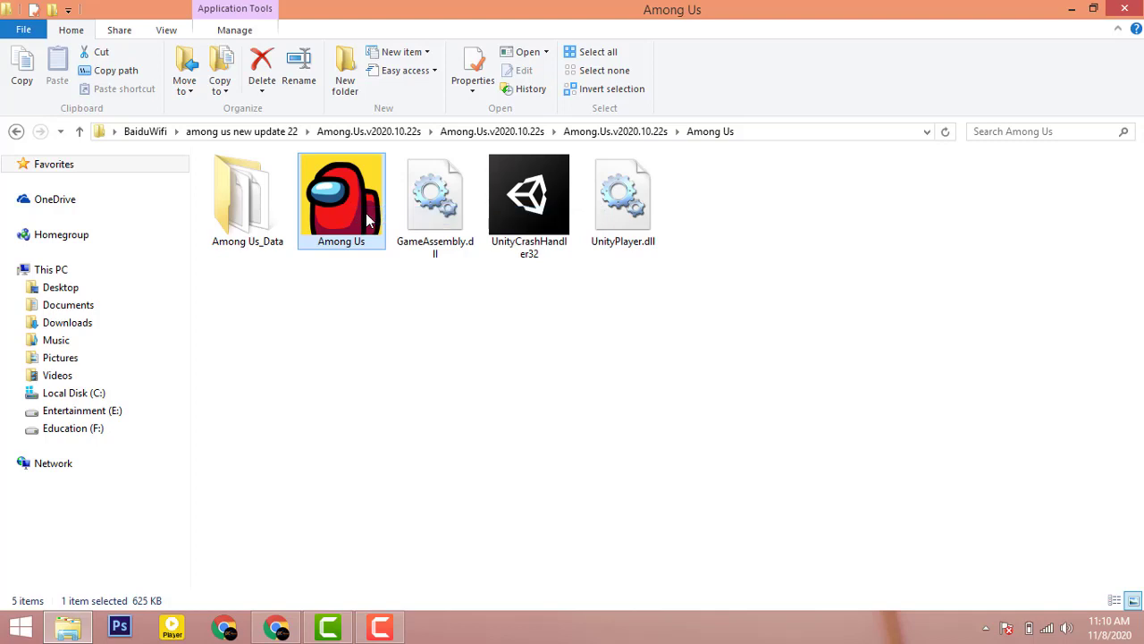
double_click(340, 193)
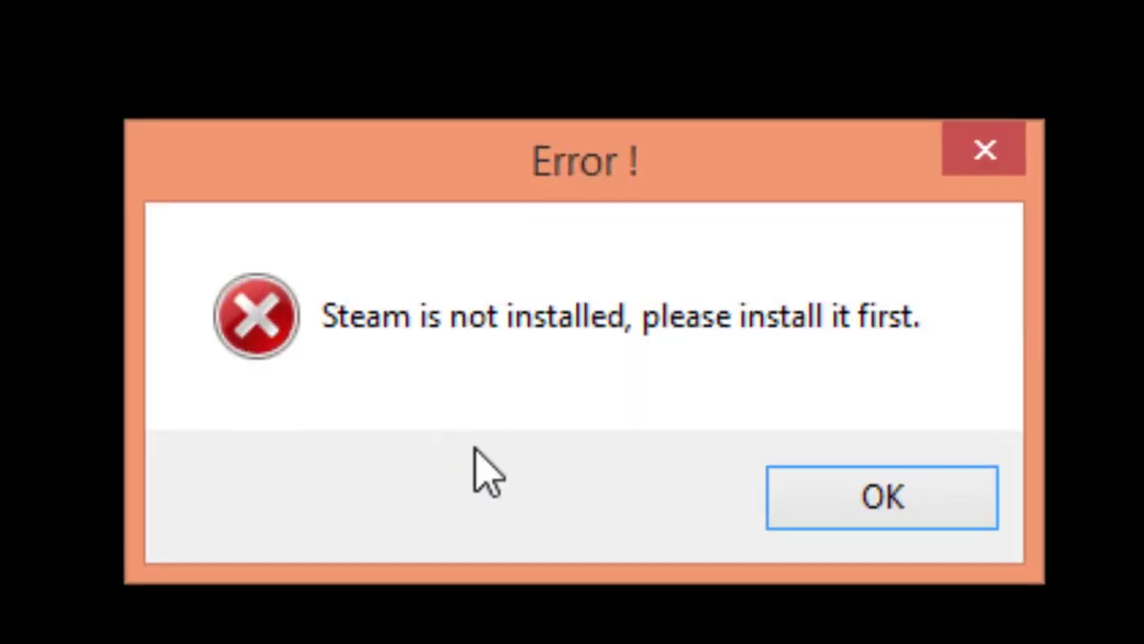
mouse_move(880, 343)
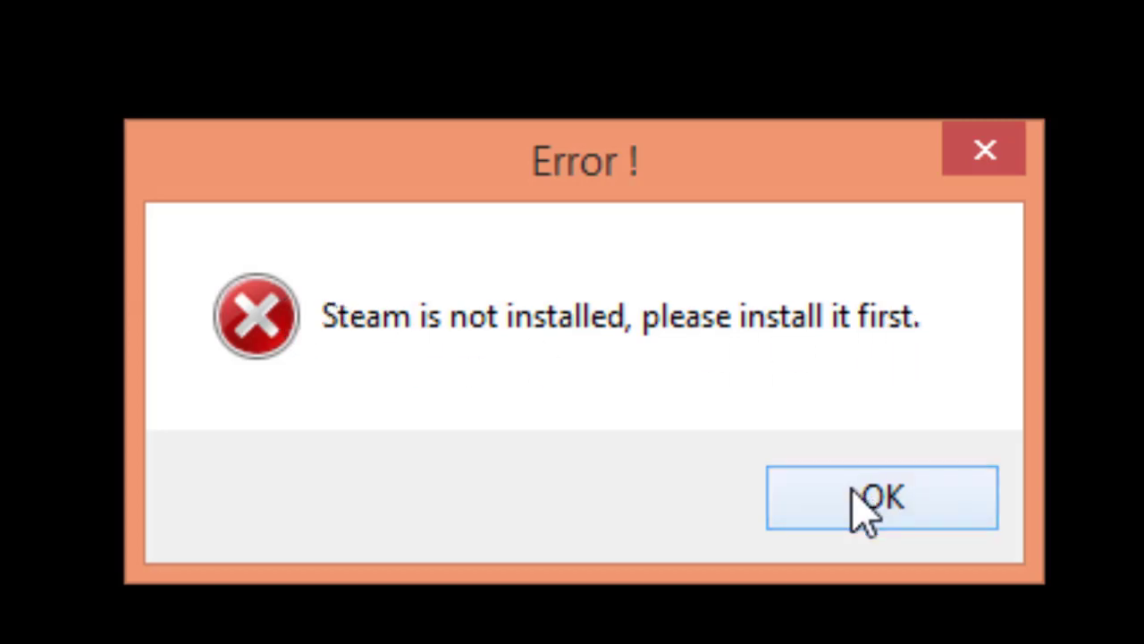
mouse_move(611, 438)
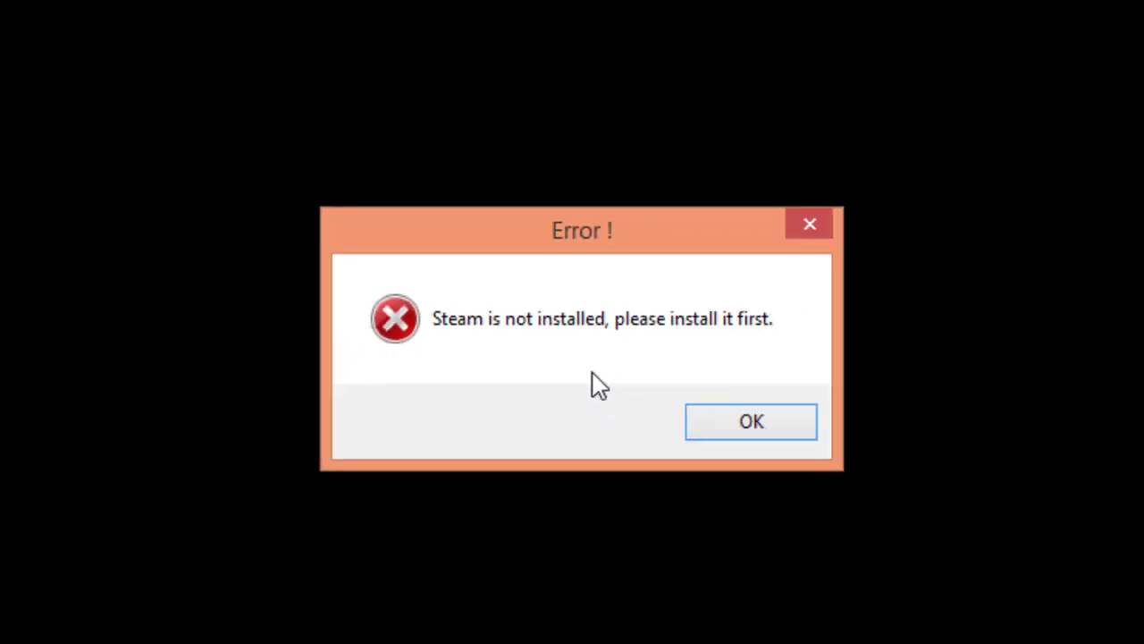
Step: Dismiss the error, launch Among Us again, and dismiss the repeated missing-Steam error
click(751, 422)
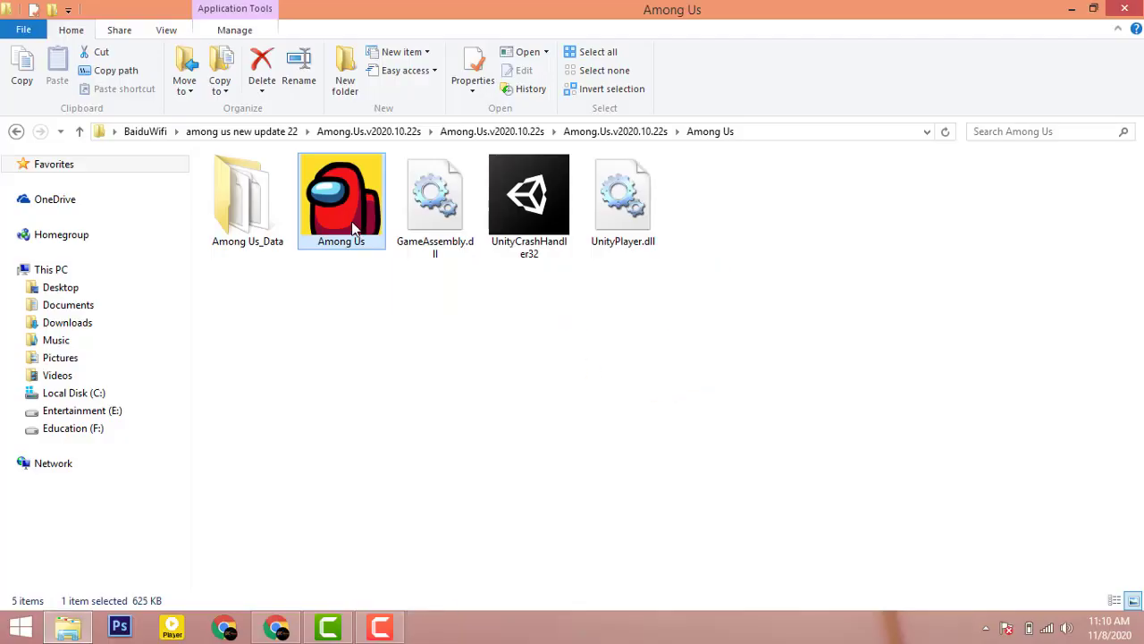
double_click(342, 193)
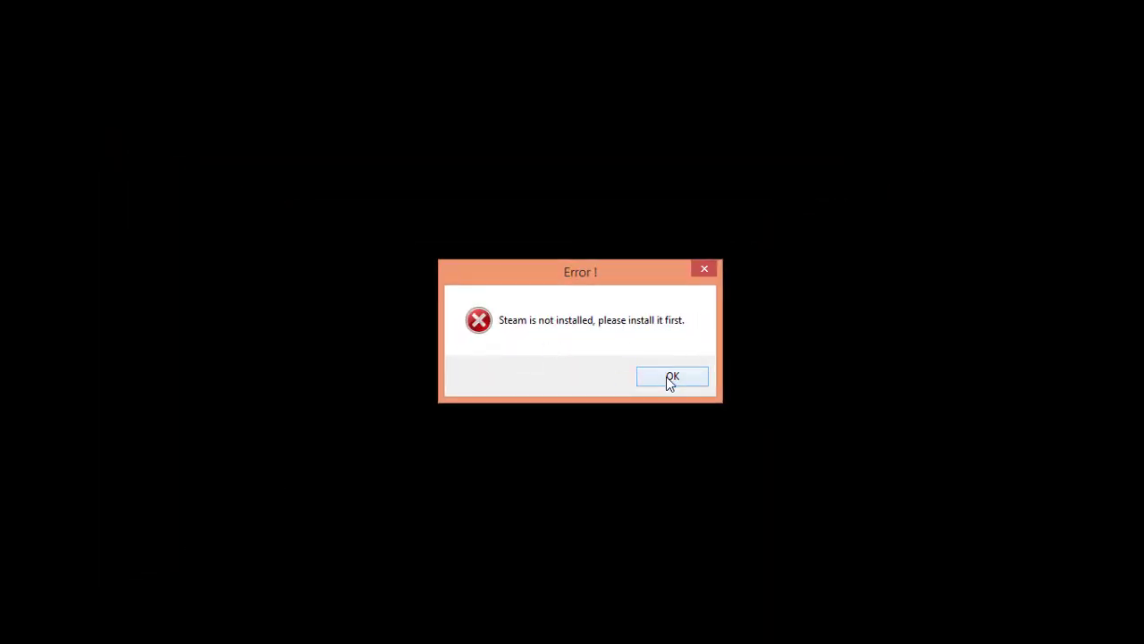
click(673, 376)
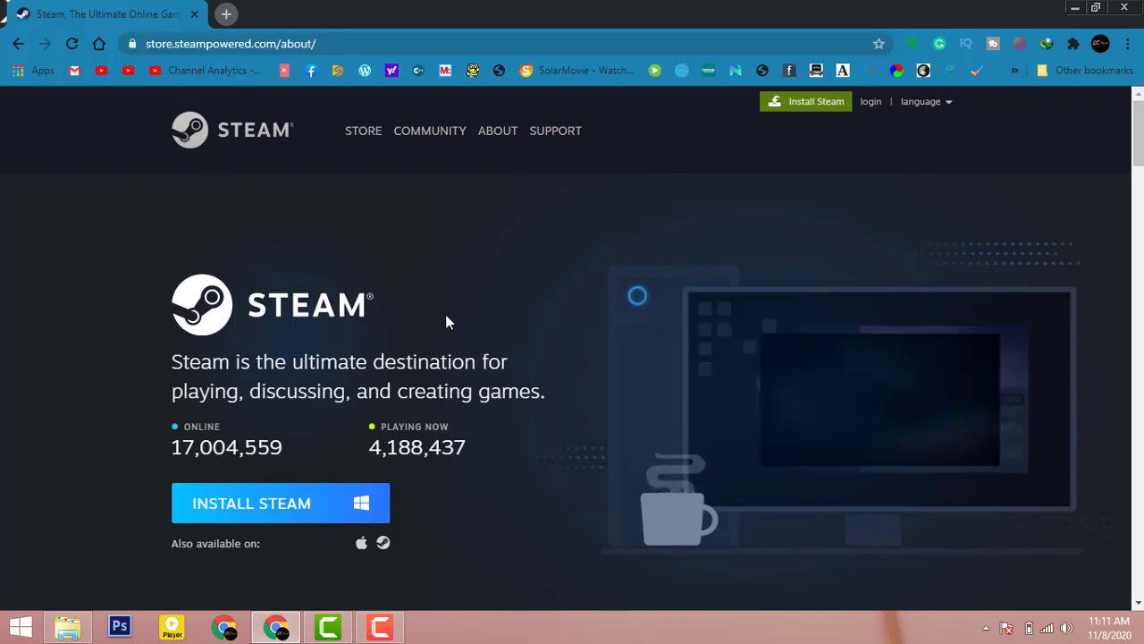
Step: Request the SteamSetup.exe download from store.steampowered.com/about and confirm saving it
click(278, 503)
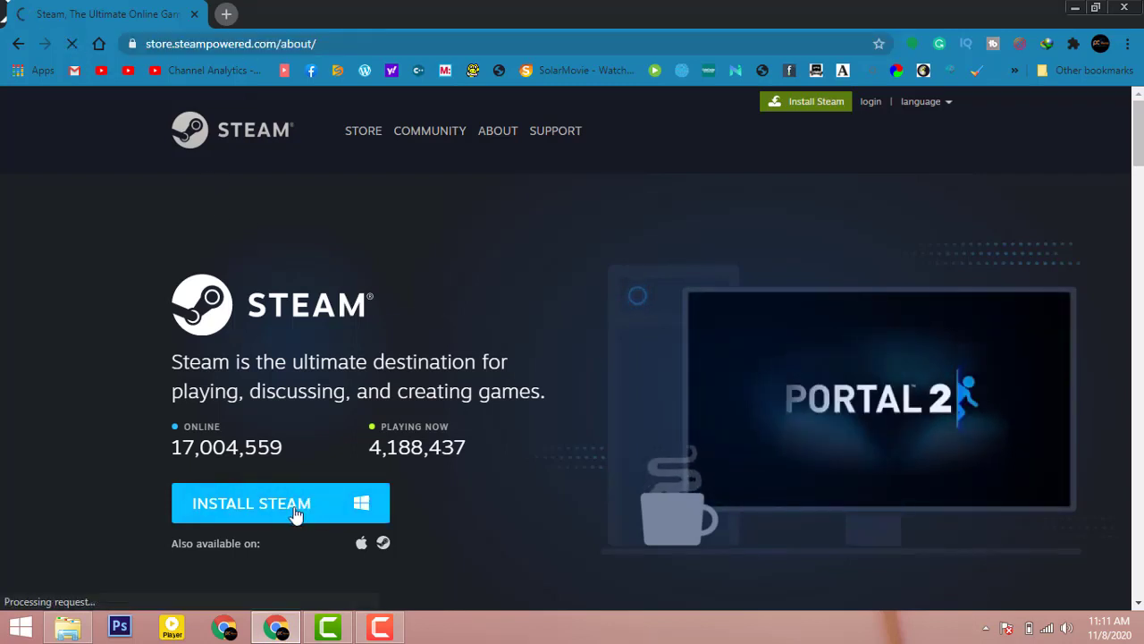
click(281, 502)
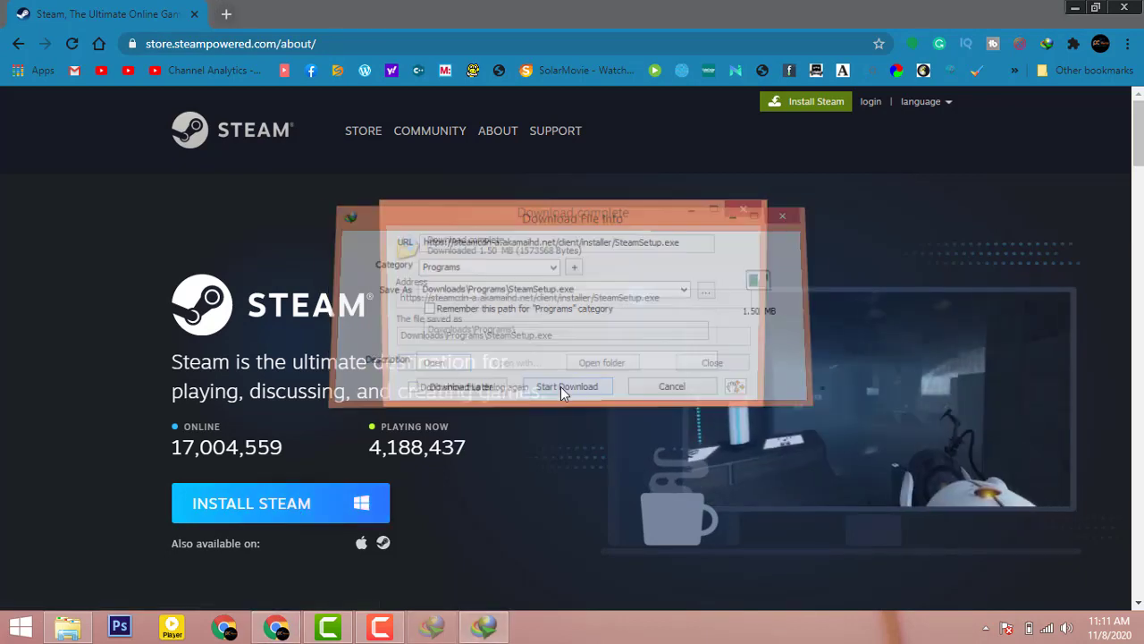
Step: Run SteamSetup.exe, allow UAC, install to the default folder, and finish with Run Steam checked
click(569, 386)
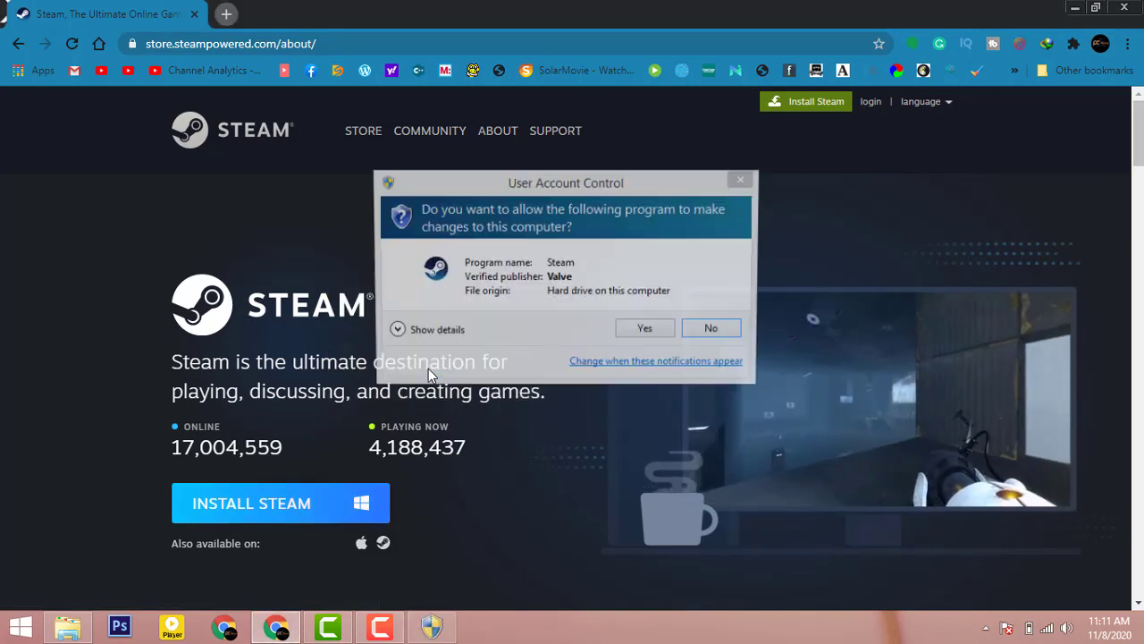
click(644, 327)
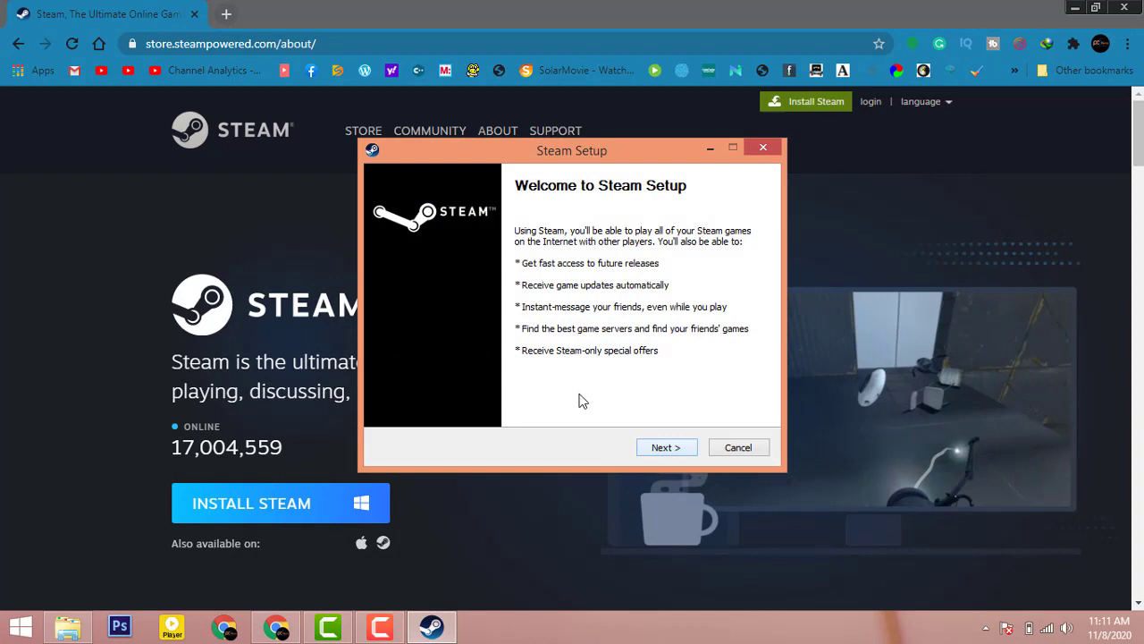
click(665, 447)
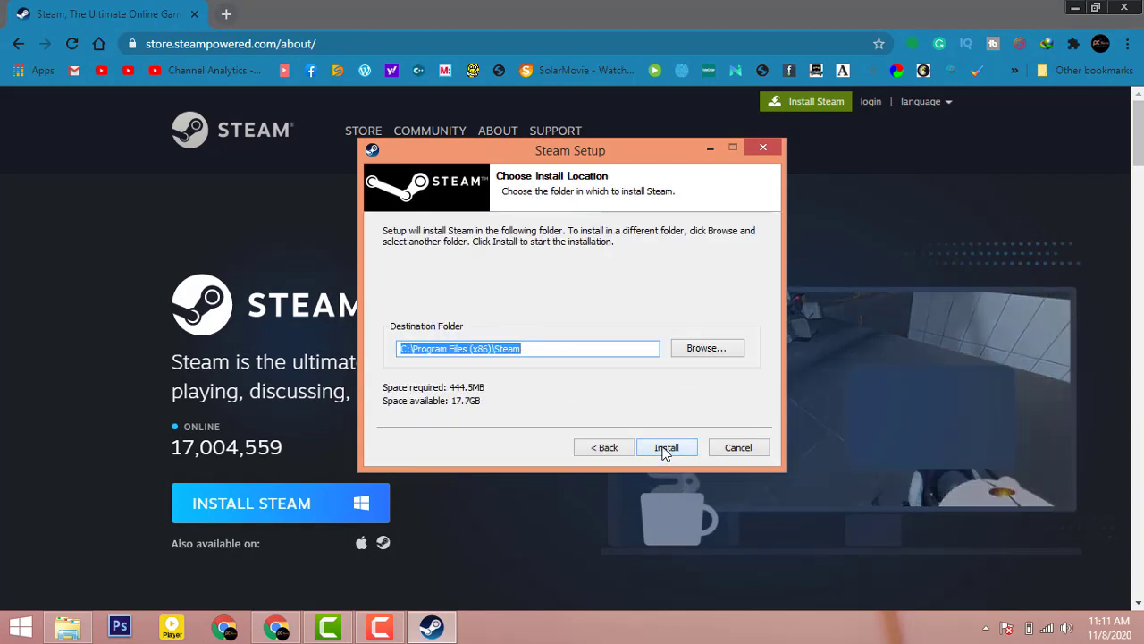
click(665, 447)
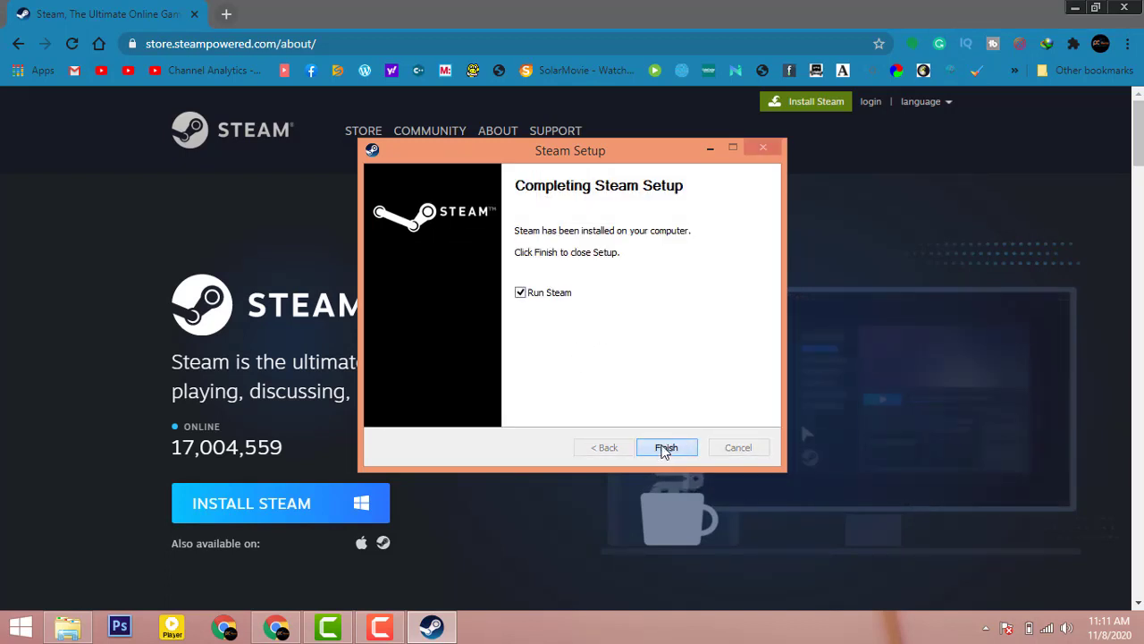
click(665, 447)
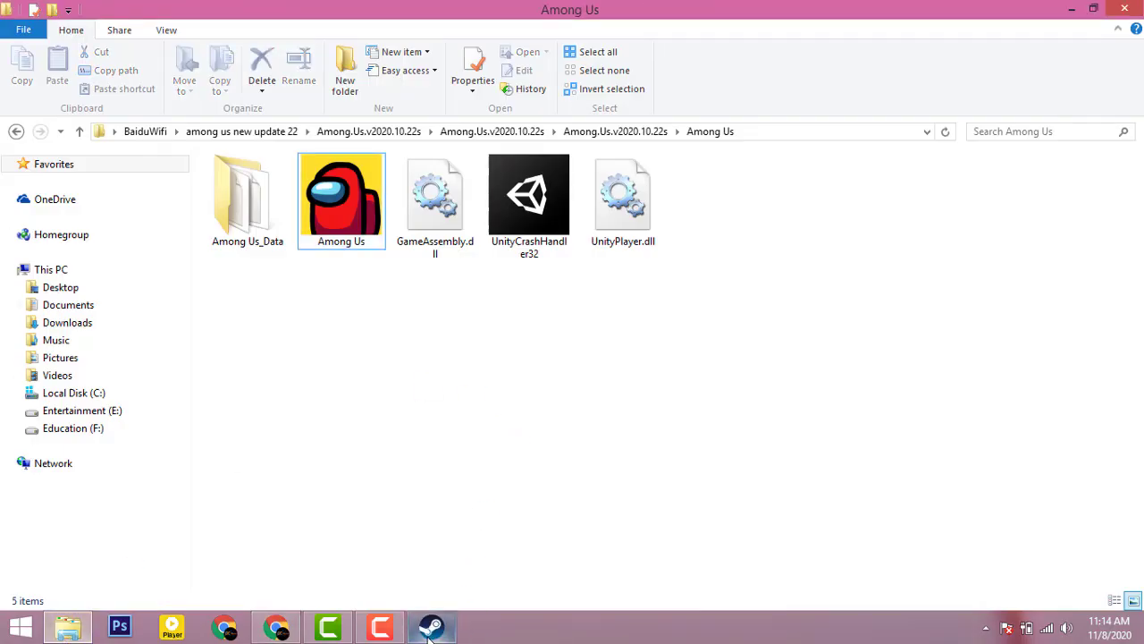
Step: Close the Steam sign-in window and launch Among Us, which now reaches its main menu
click(433, 626)
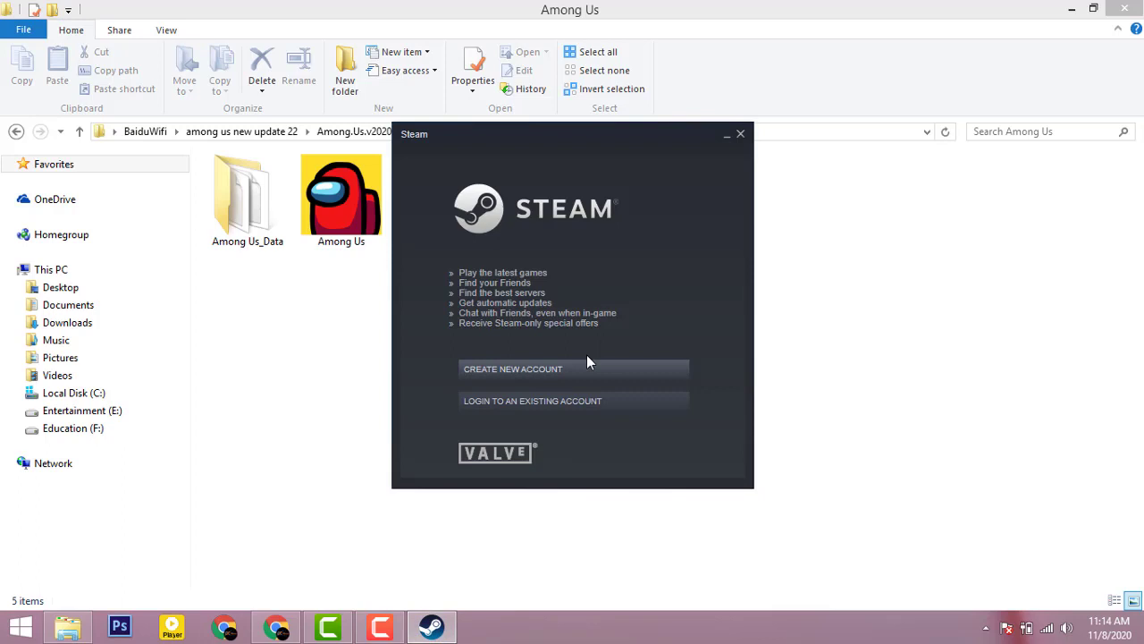
mouse_move(741, 122)
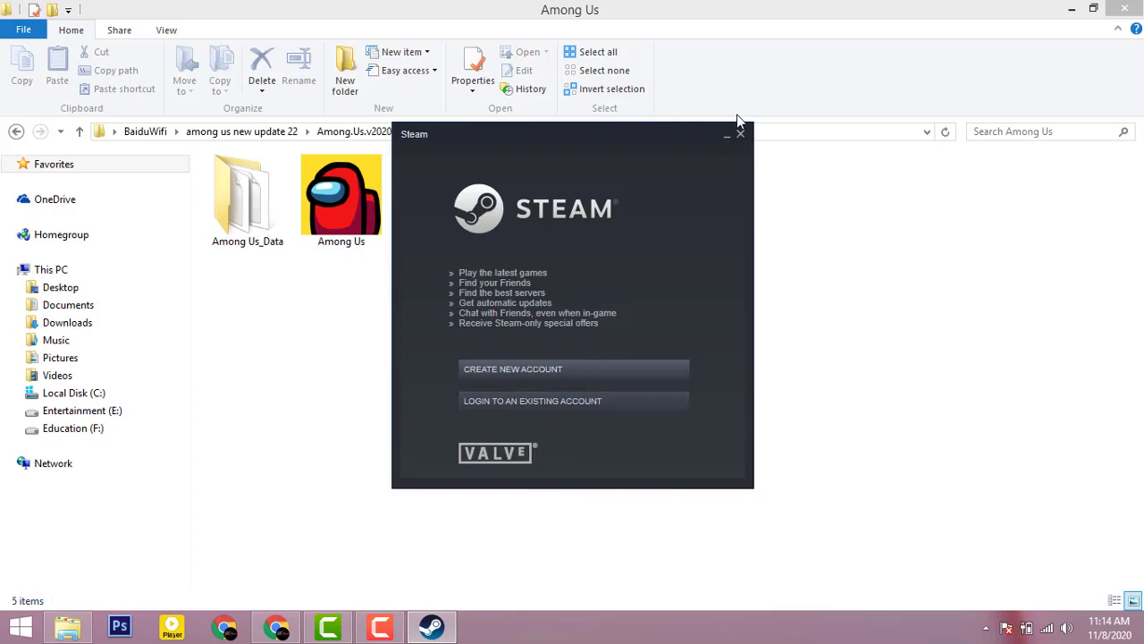
click(741, 133)
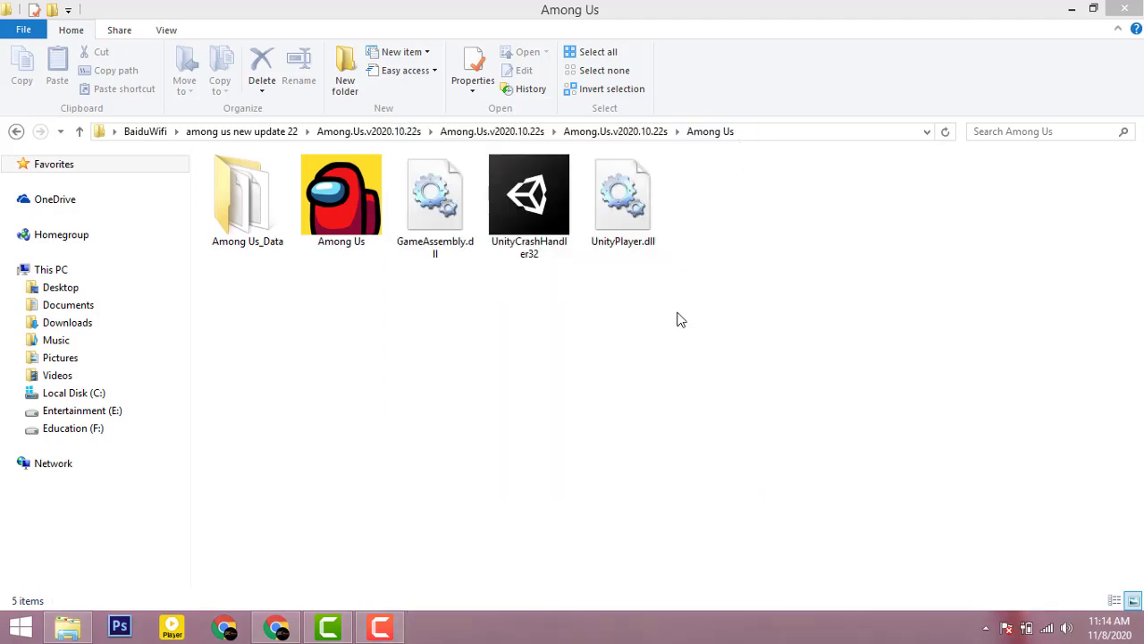
click(340, 193)
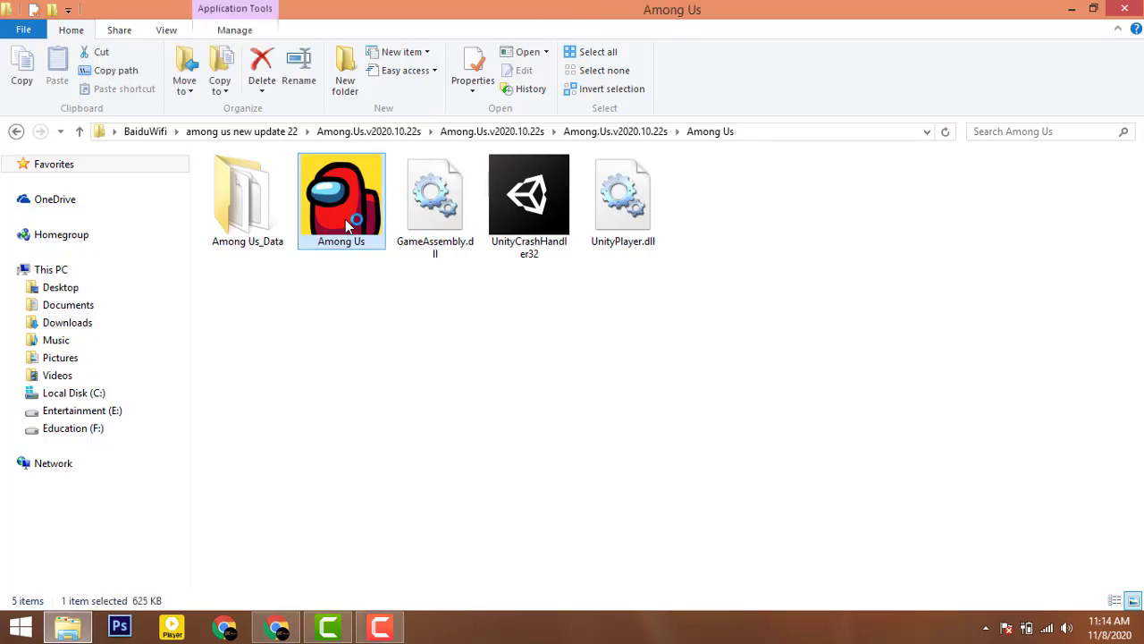
double_click(340, 195)
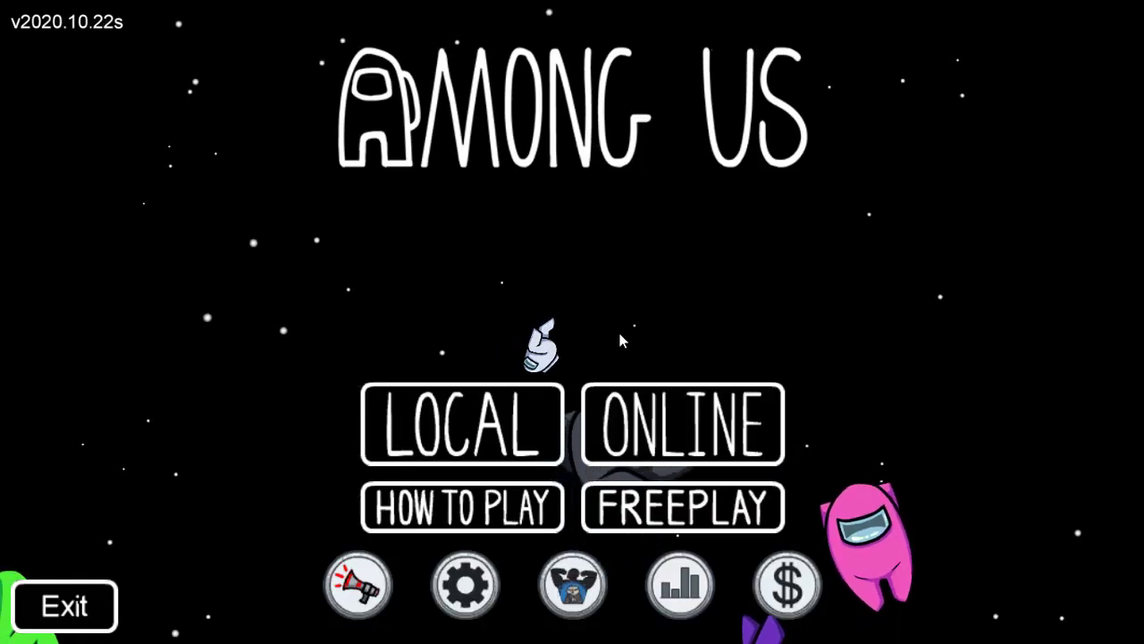
mouse_move(447, 215)
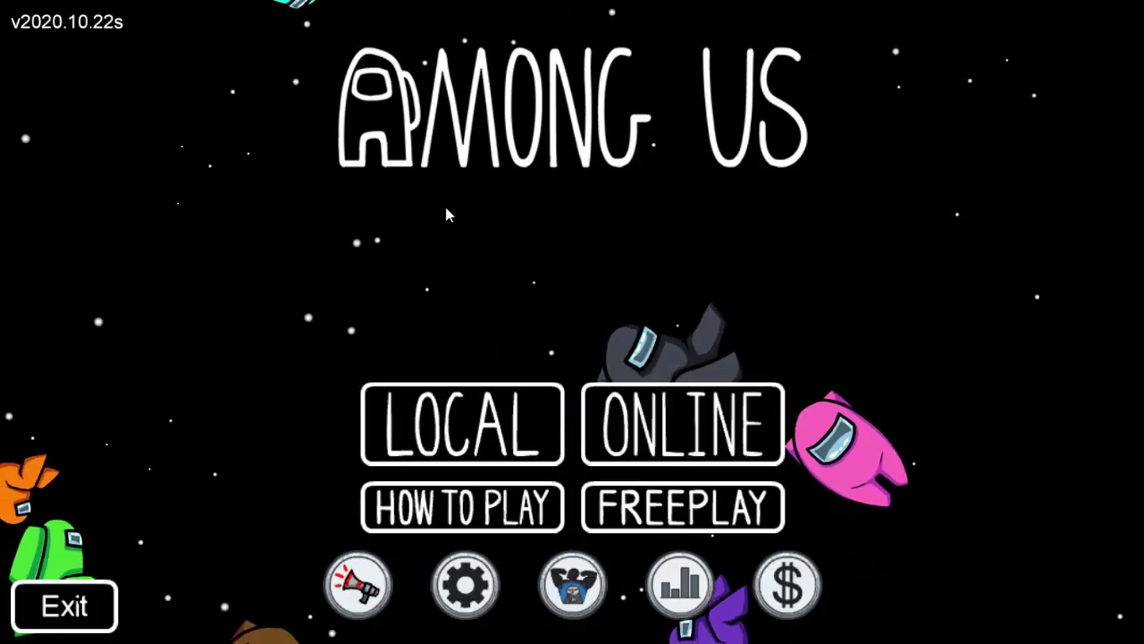
Step: Browse online public games, then switch region to North America and list its public lobbies
click(682, 422)
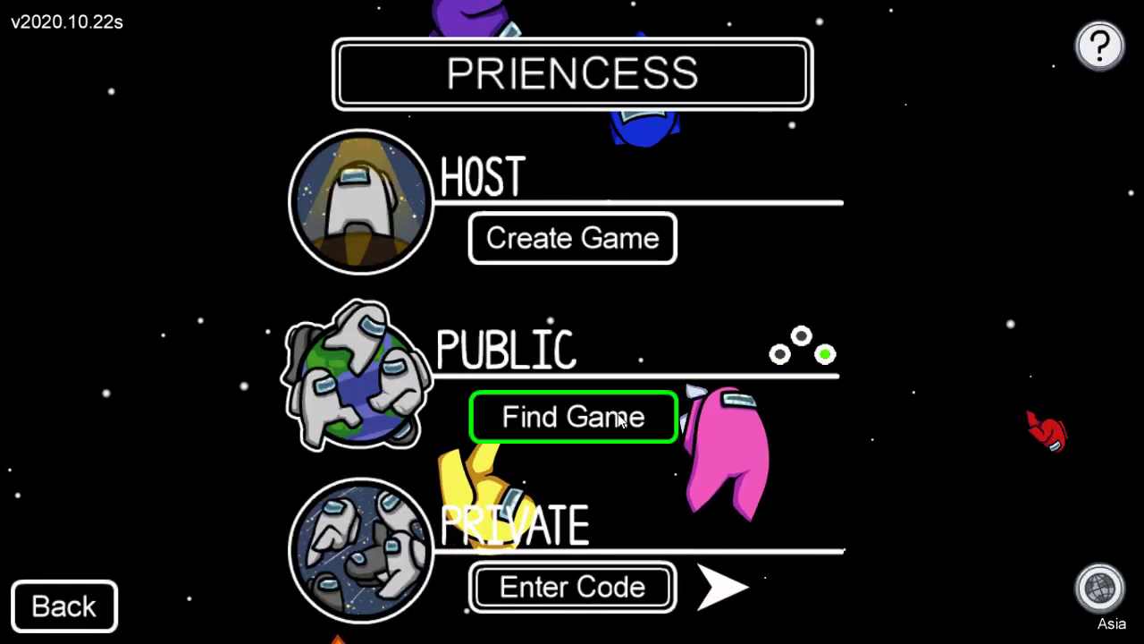
click(572, 418)
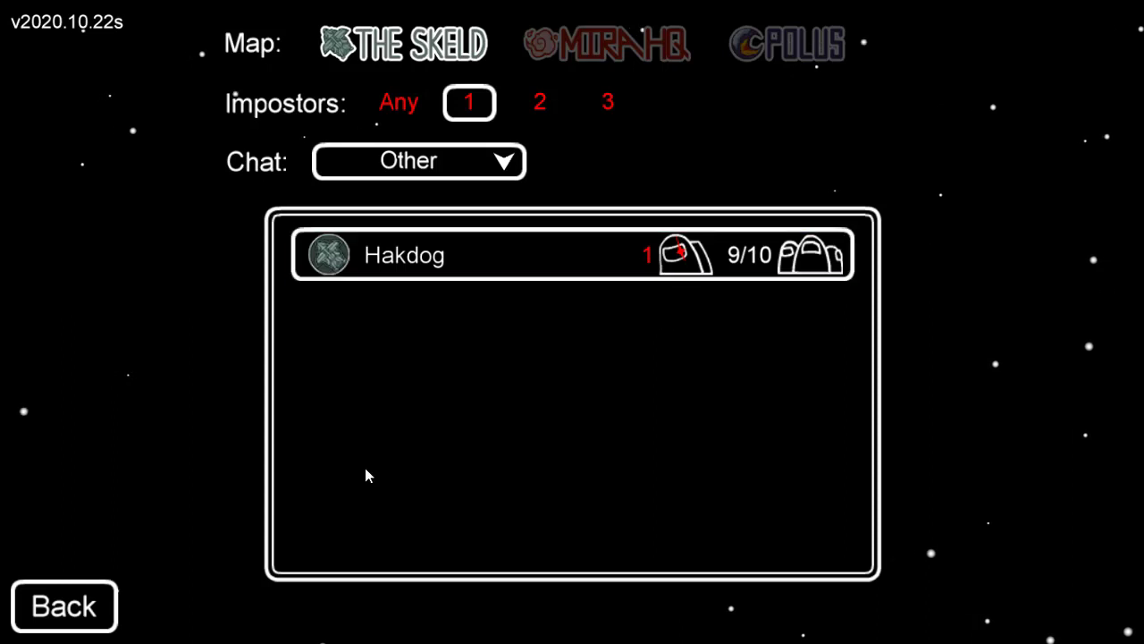
click(64, 604)
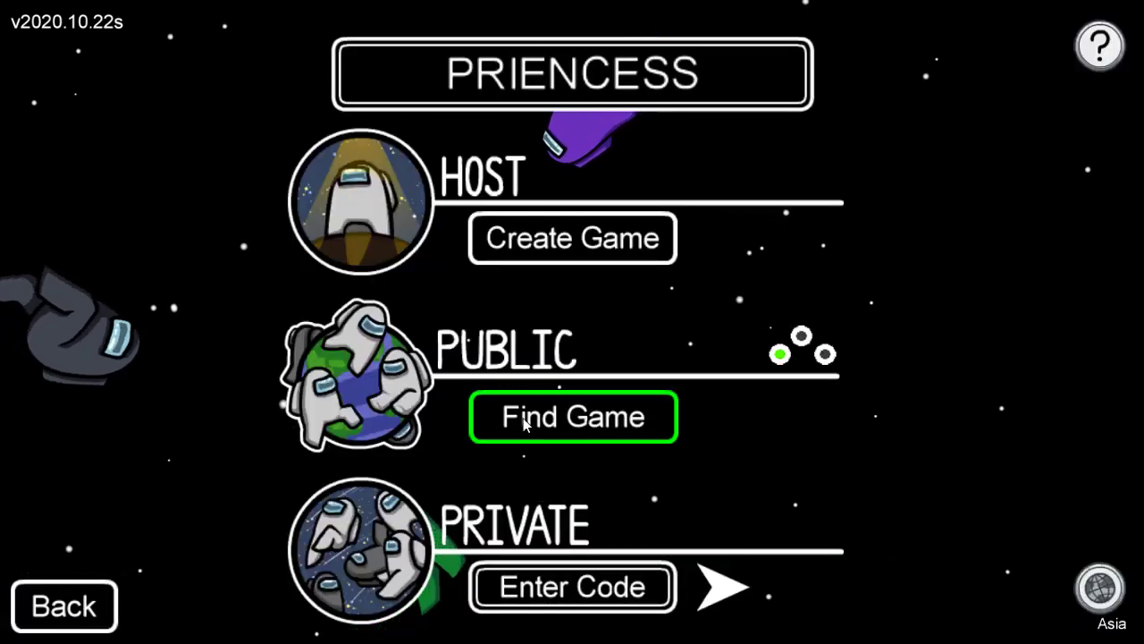
mouse_move(474, 290)
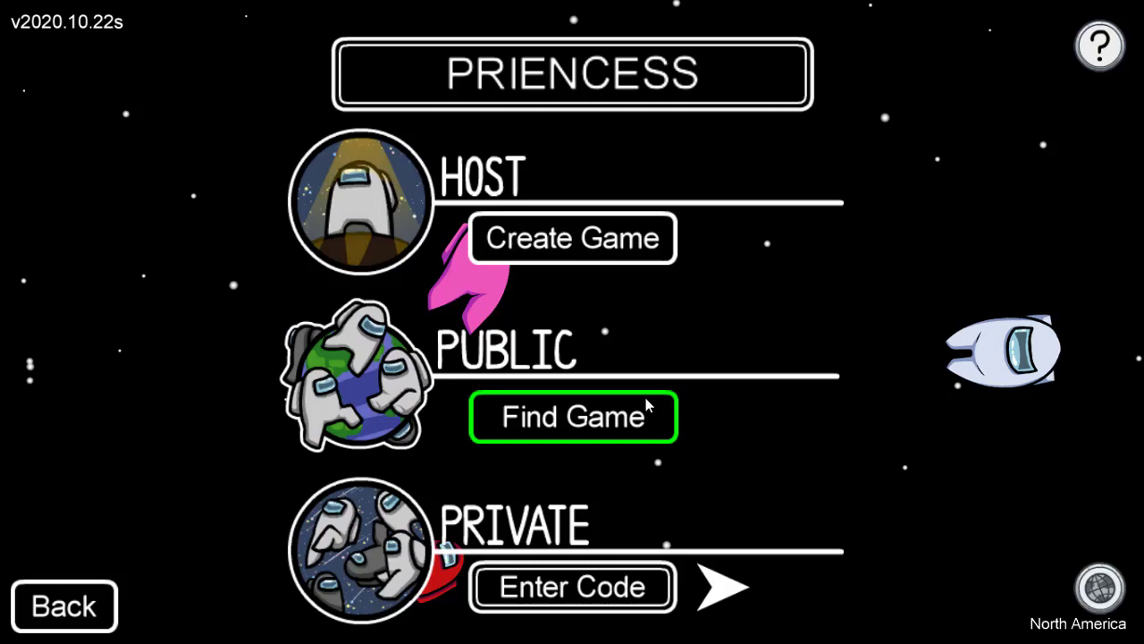
click(572, 417)
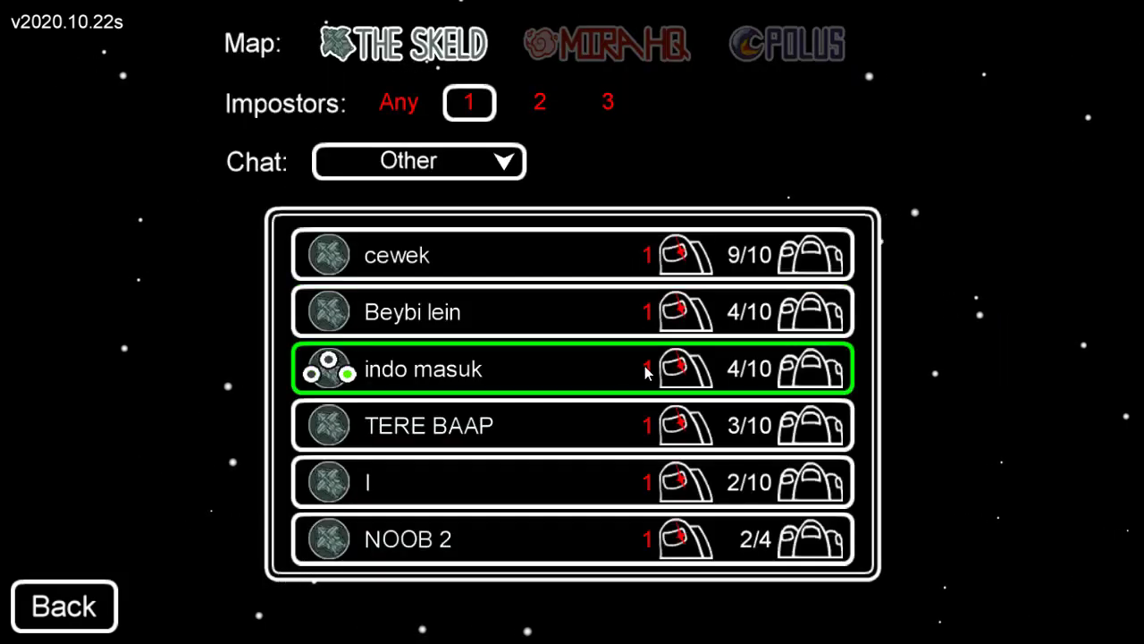